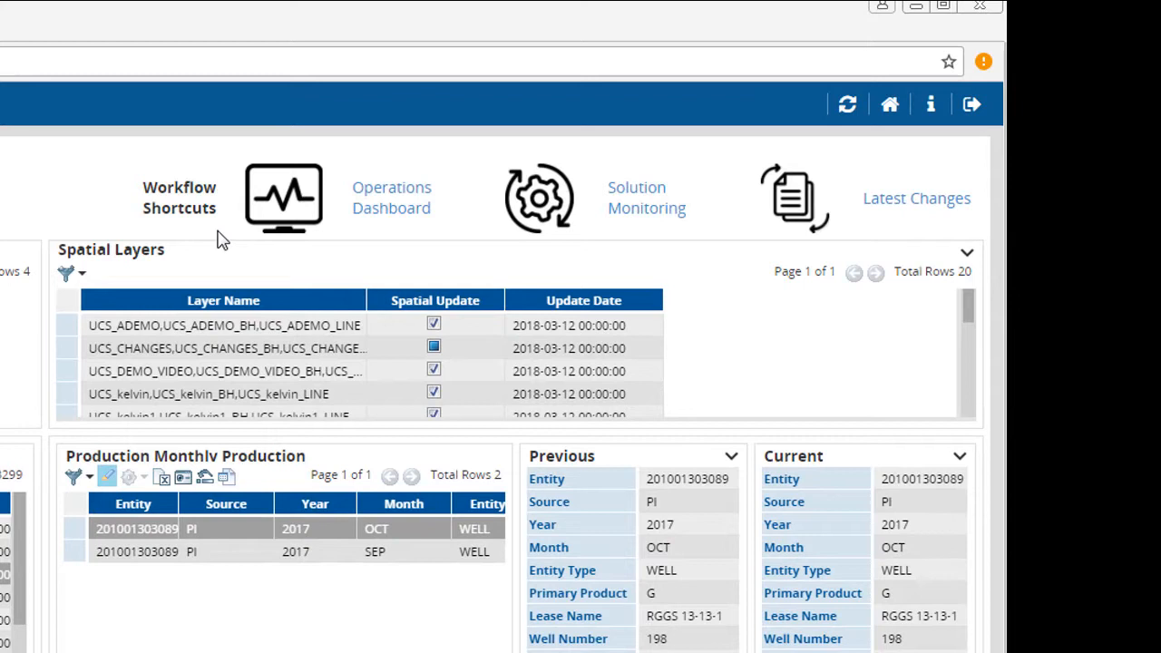
mouse_move(288, 235)
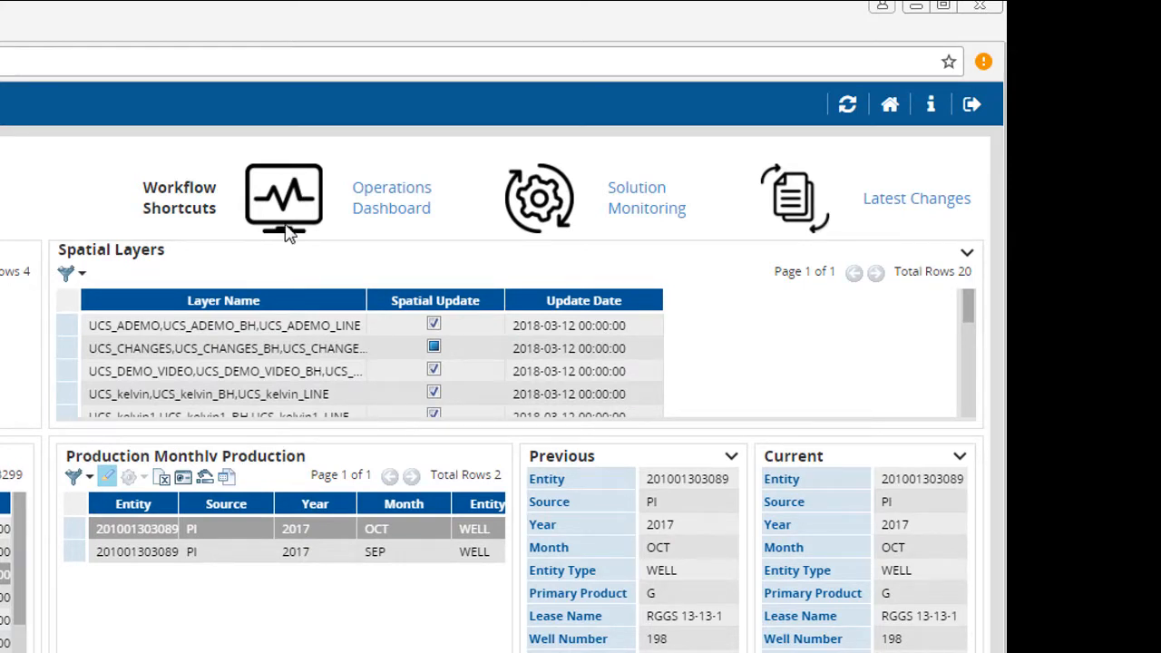
mouse_move(590, 247)
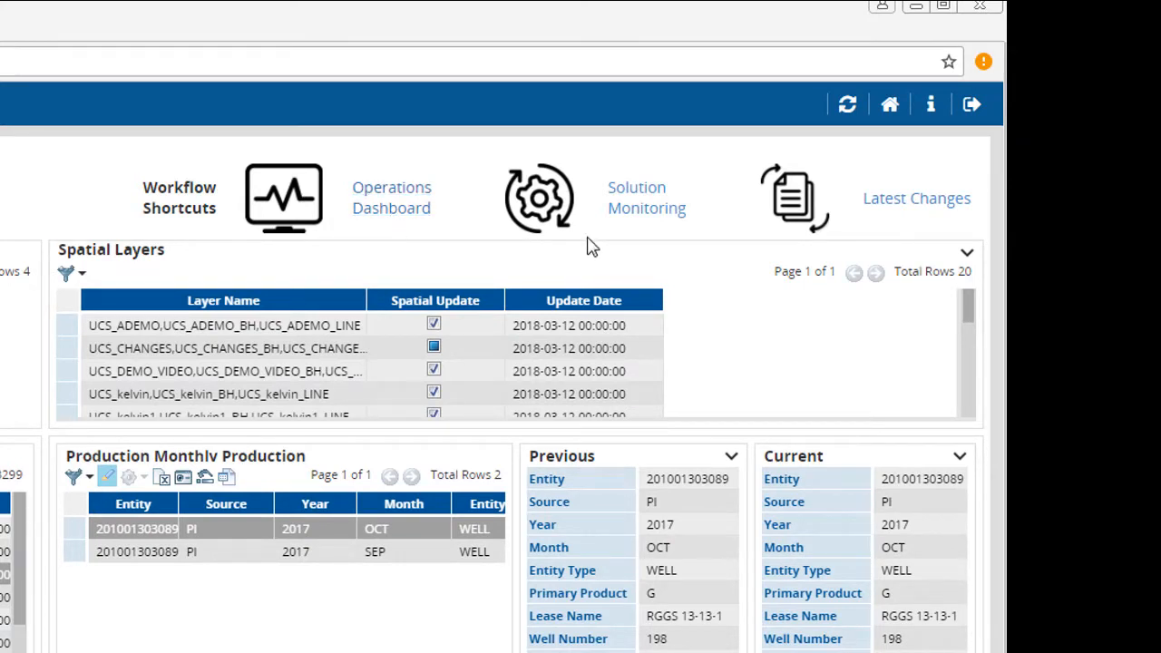
mouse_move(898, 225)
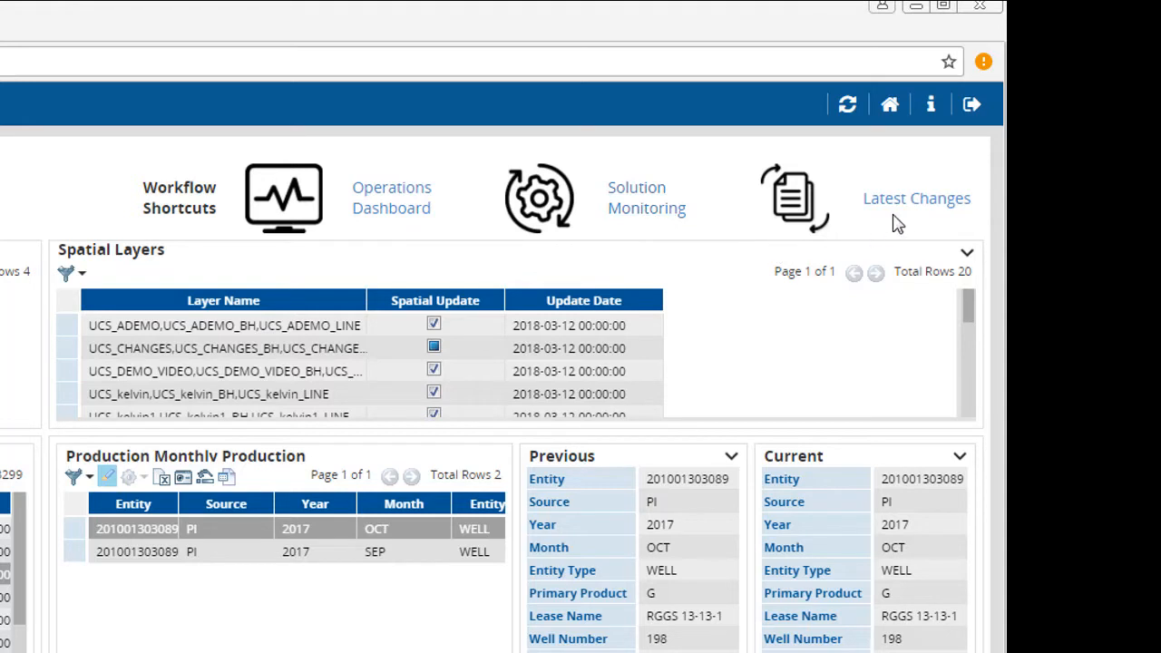
mouse_move(904, 252)
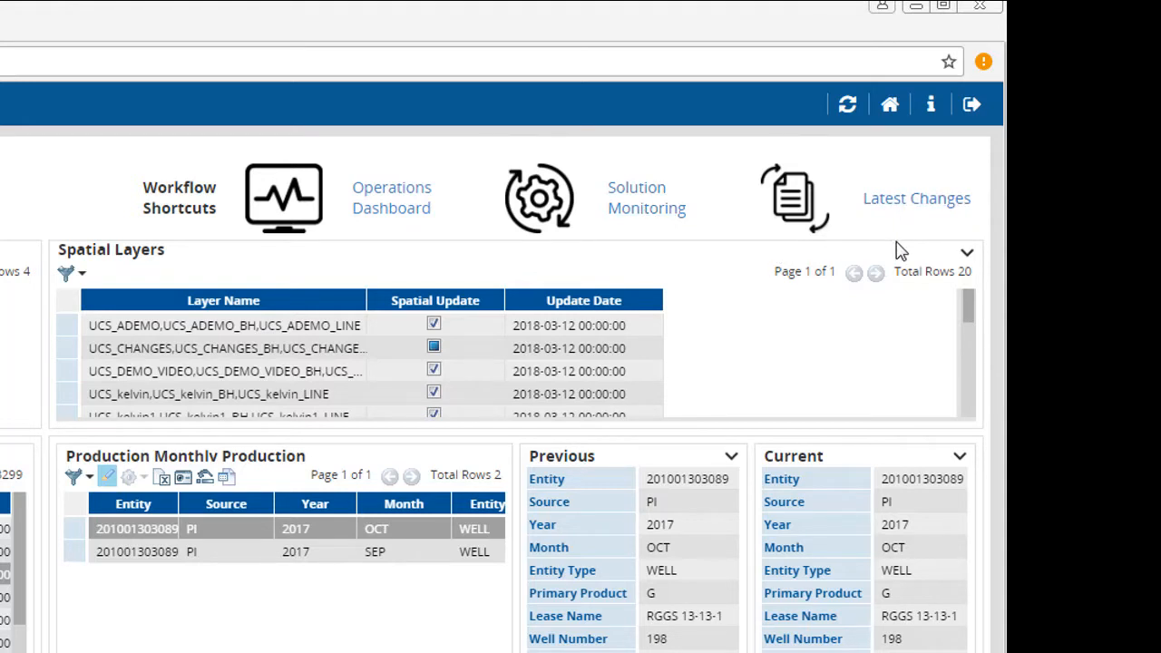
mouse_move(902, 252)
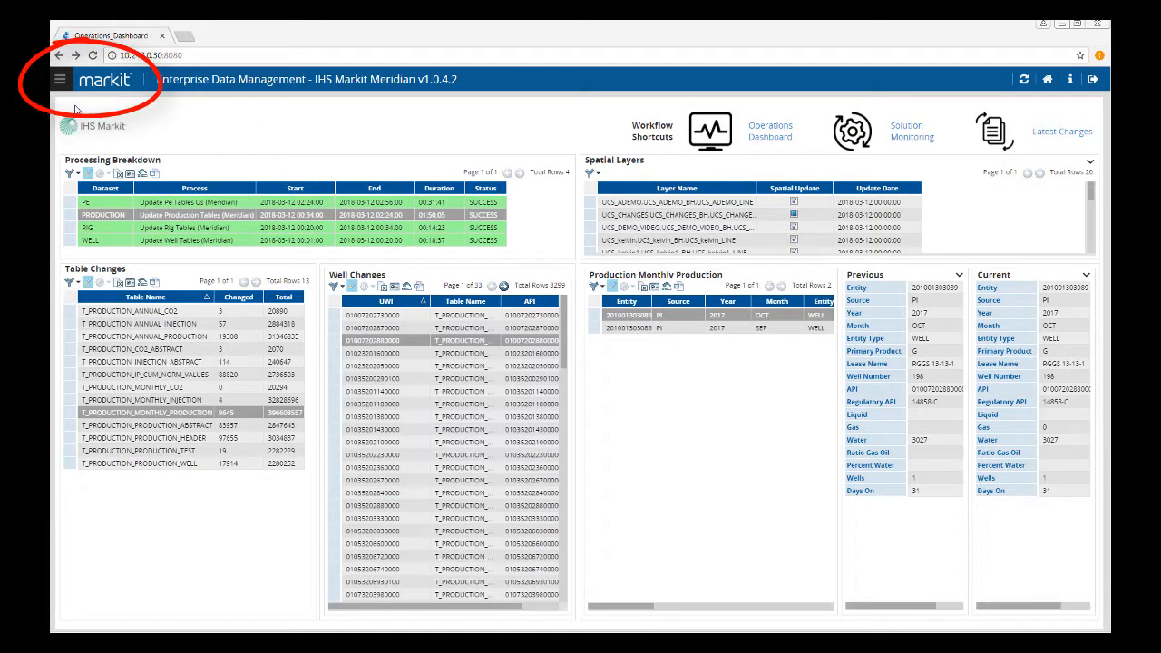
Toggle the main navigation menu and expand the Well section's data, map and list pages
left_click(60, 80)
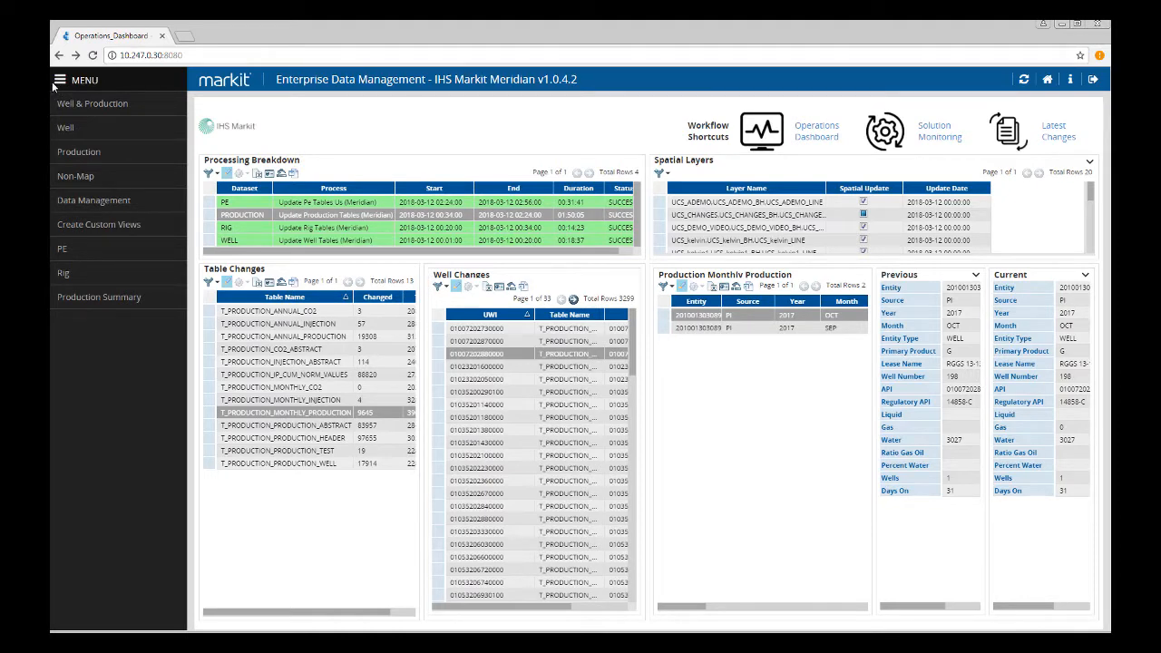
left_click(62, 80)
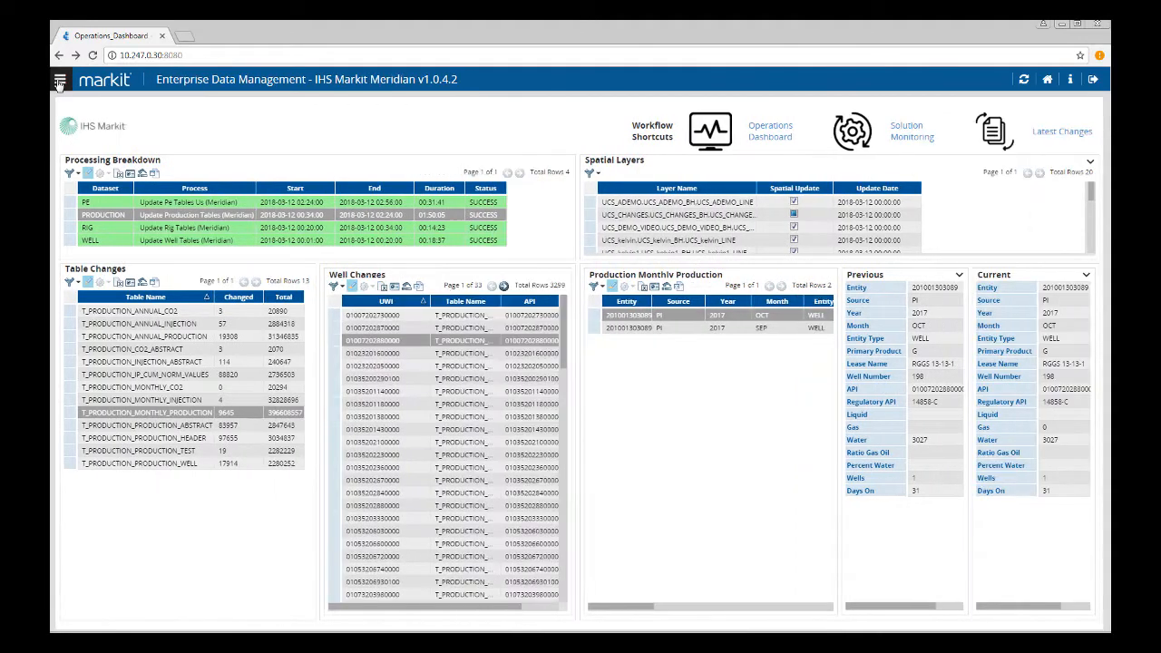
left_click(60, 80)
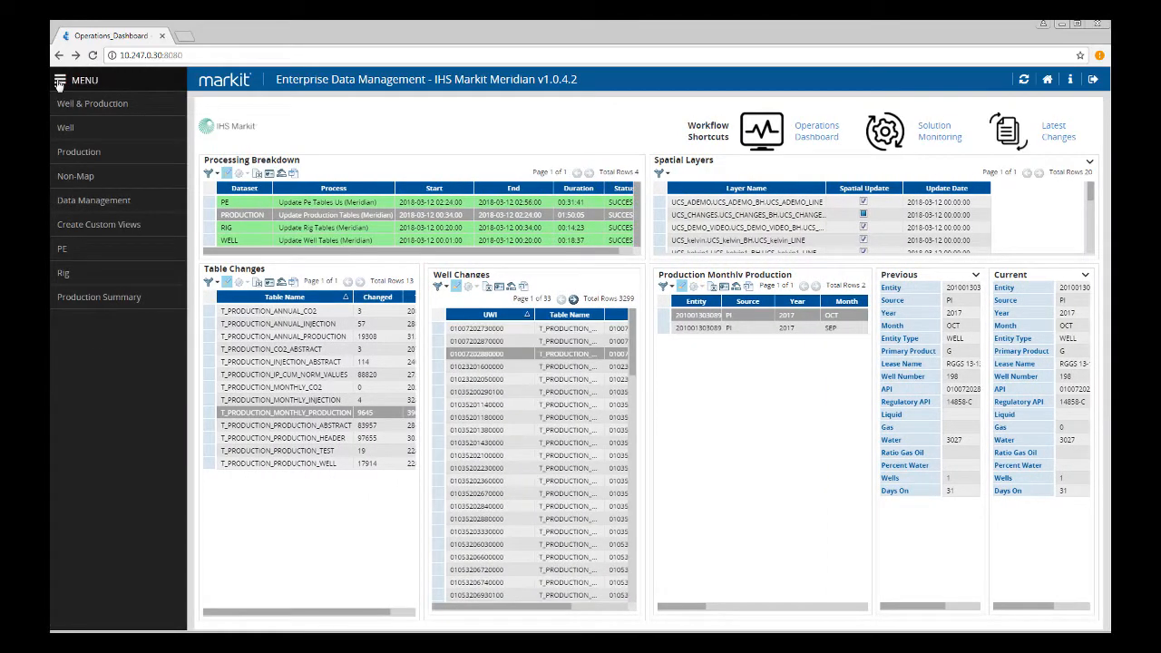
mouse_move(62, 83)
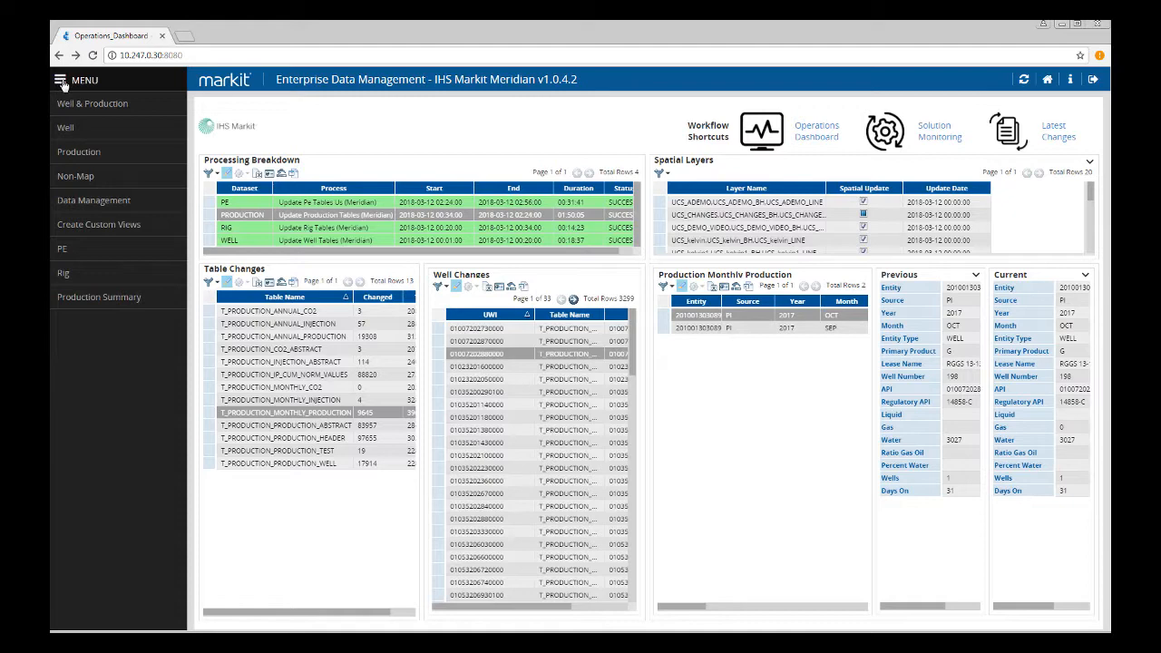
mouse_move(65, 127)
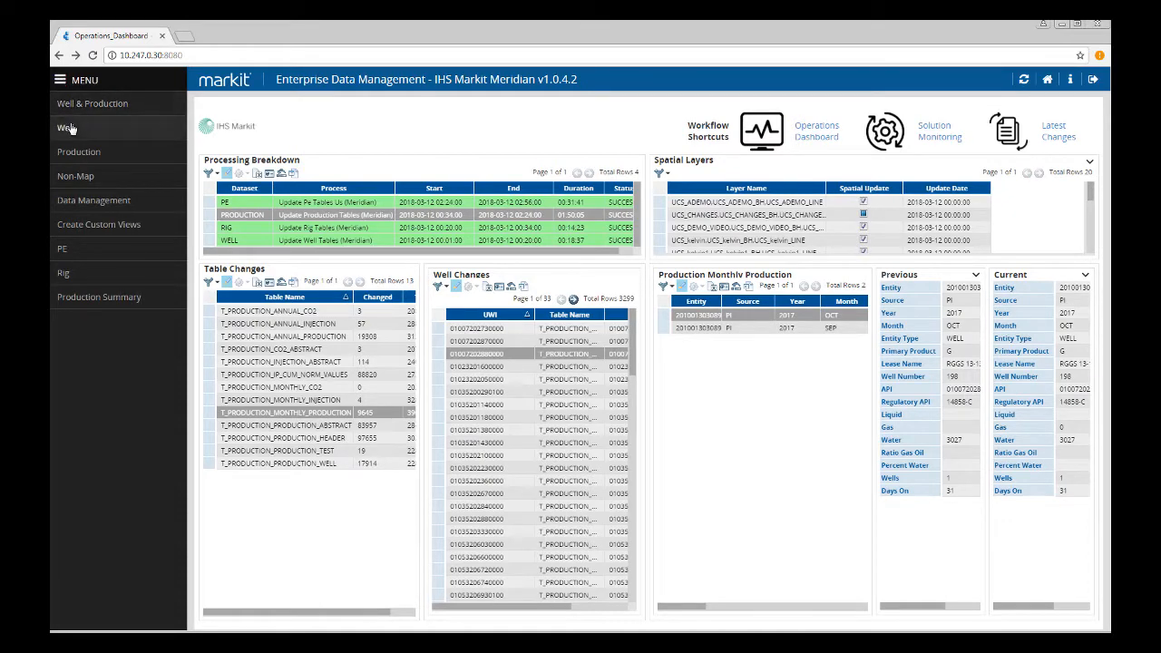
left_click(65, 127)
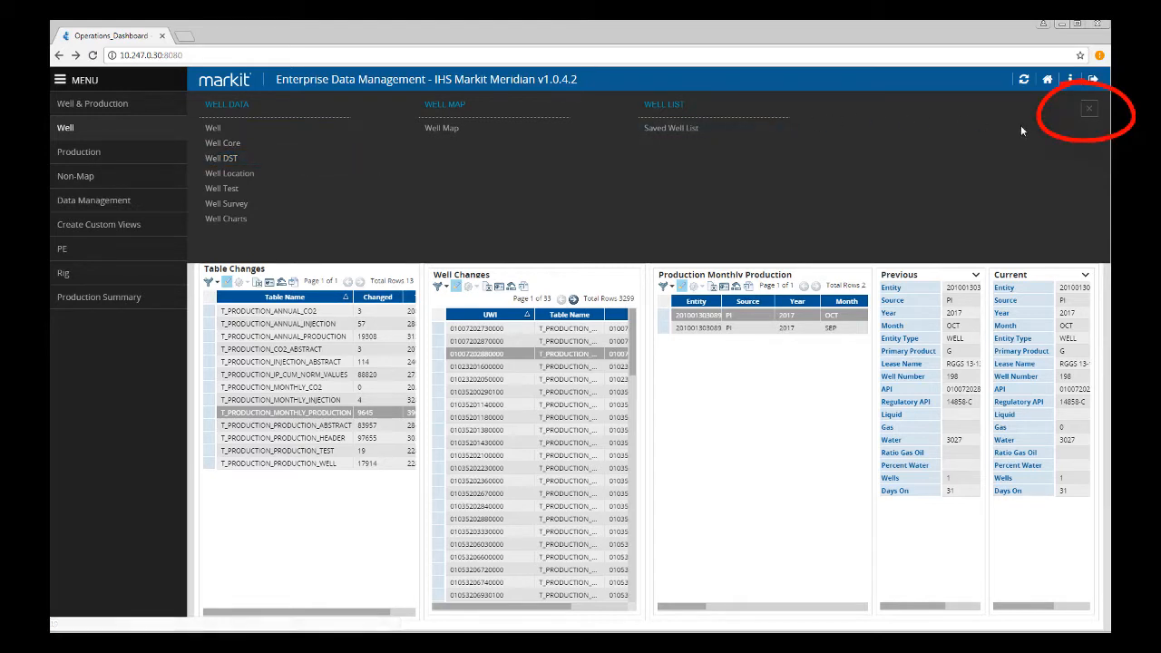
left_click(1088, 109)
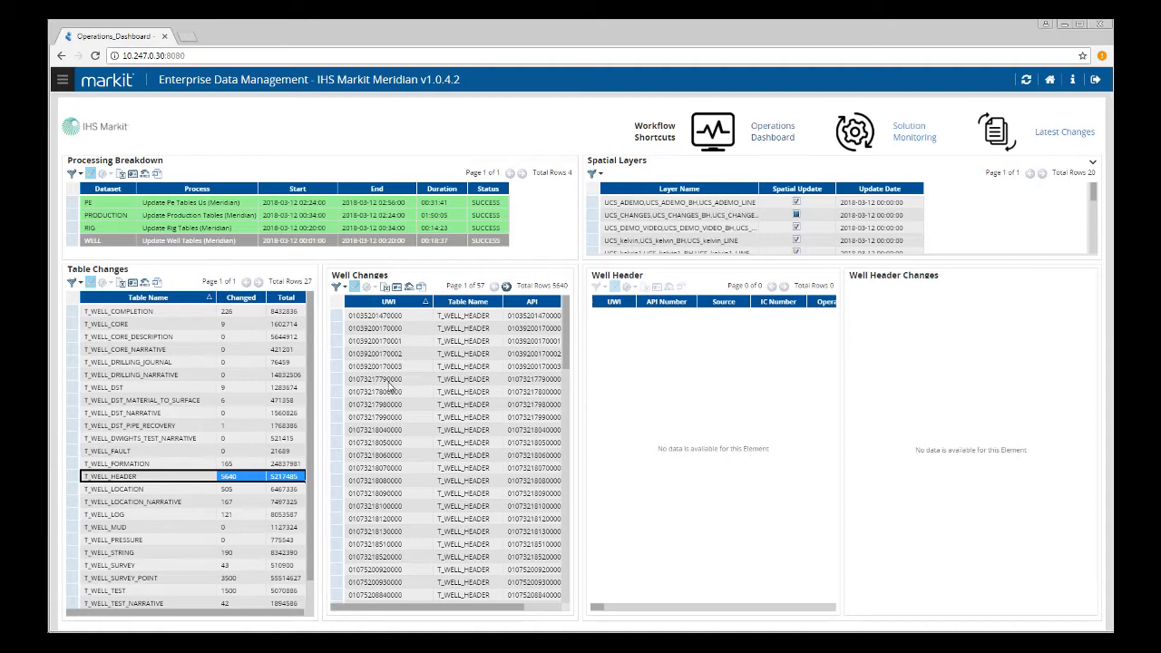
mouse_move(338, 371)
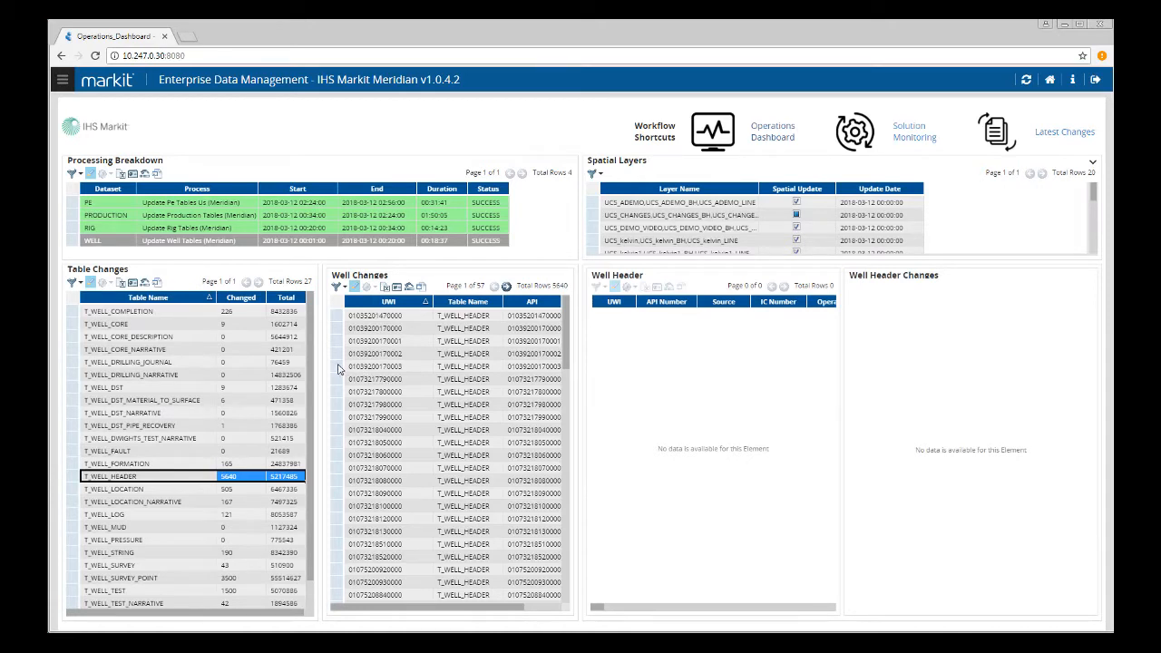
Select a changed well's UWI row and load its header record's previous field values
left_click(374, 366)
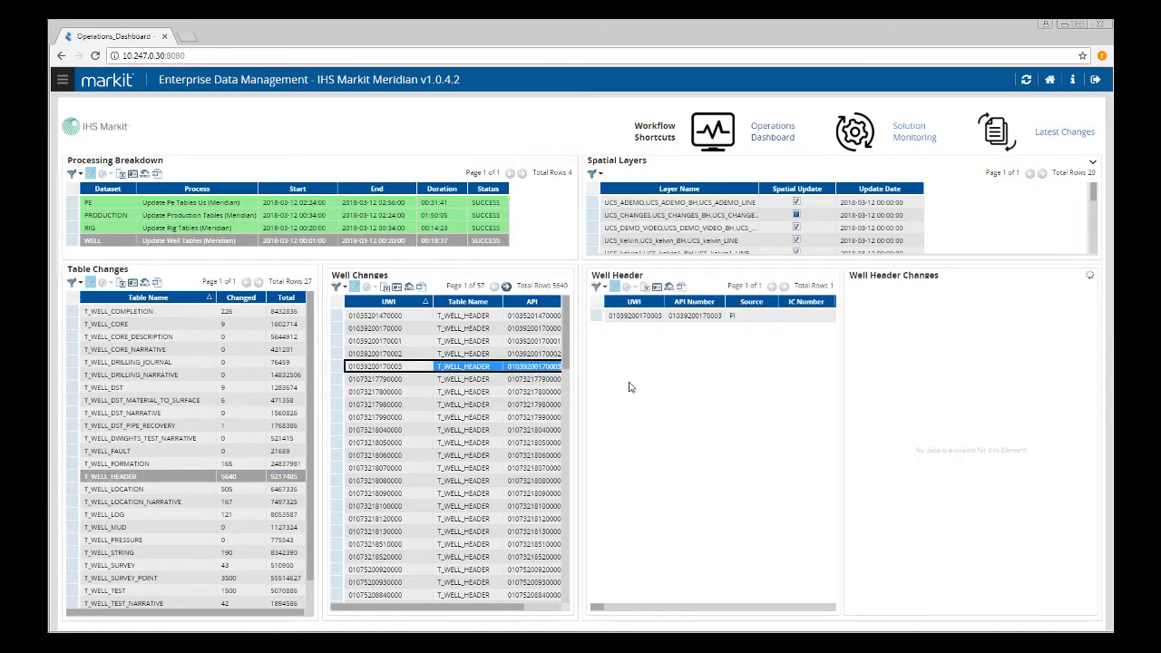
left_click(643, 316)
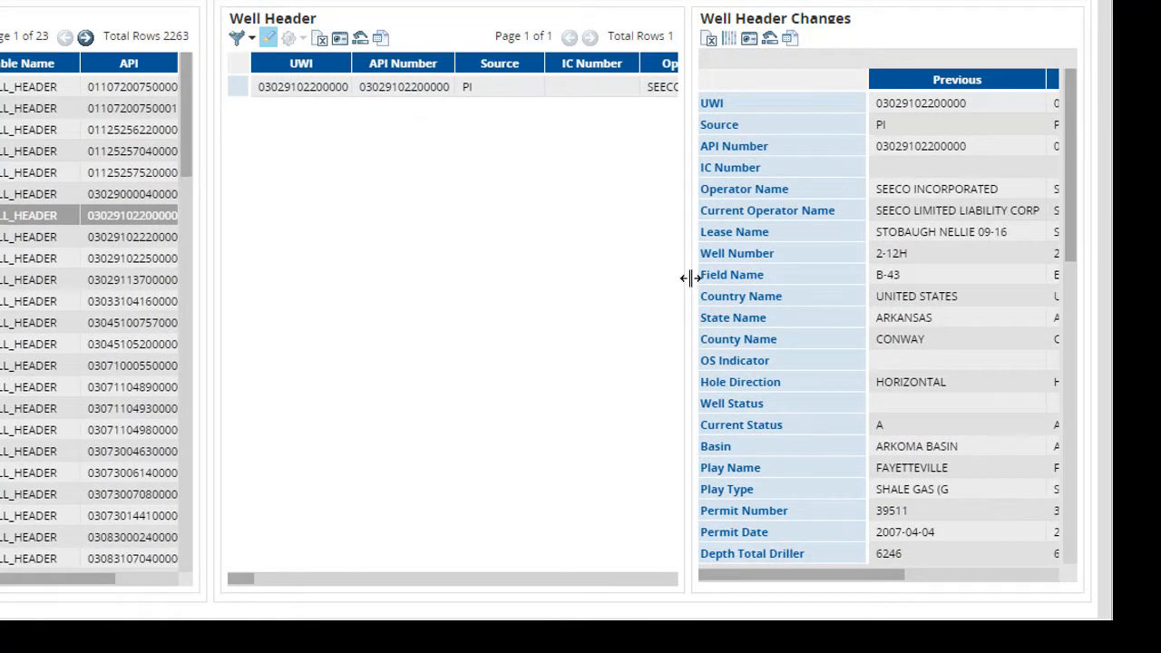
Drag the splitter left so previous and current header values sit side by side
left_click_drag(686, 276, 548, 276)
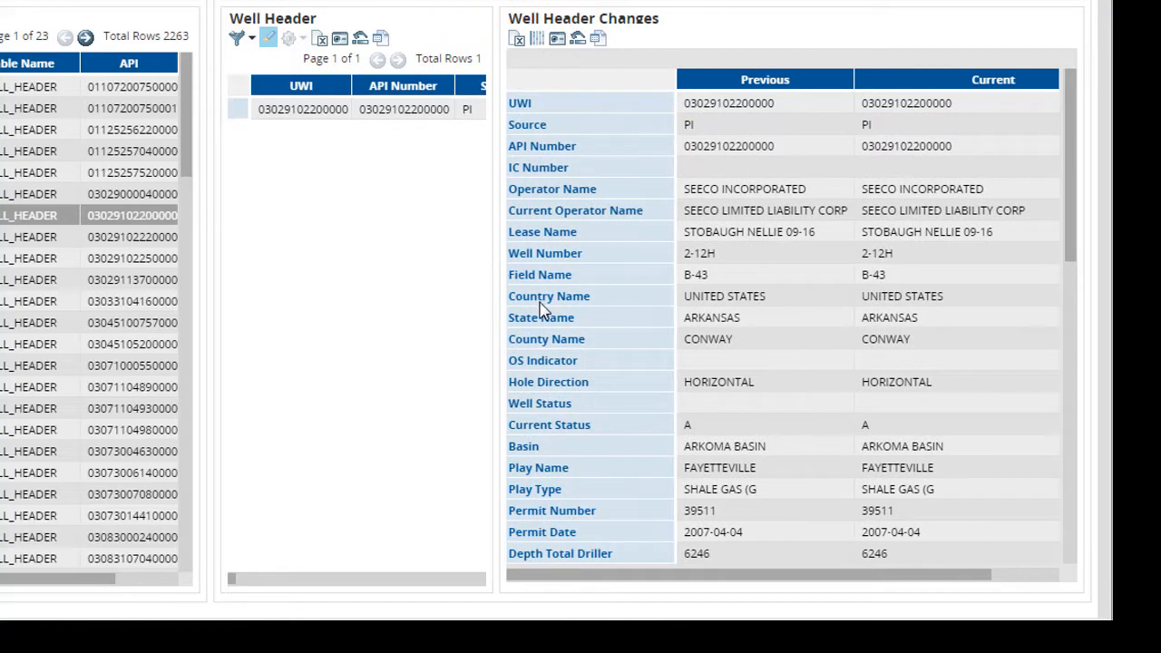
mouse_move(562, 298)
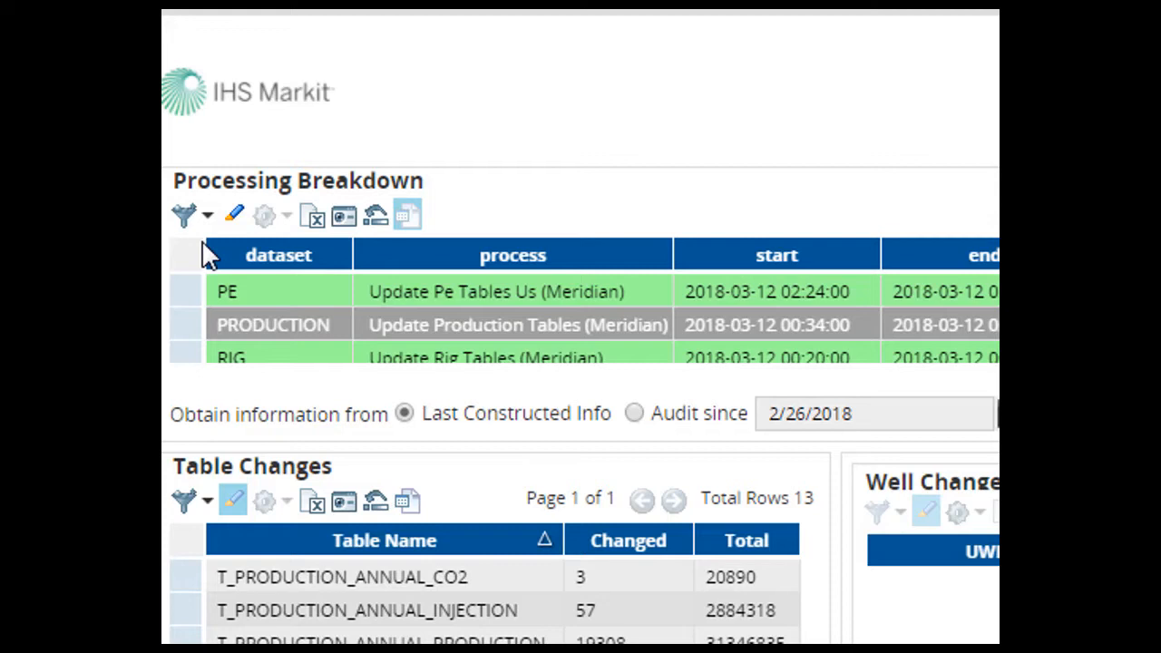
Hide the information-source options above the Processing Breakdown table
left_click(185, 215)
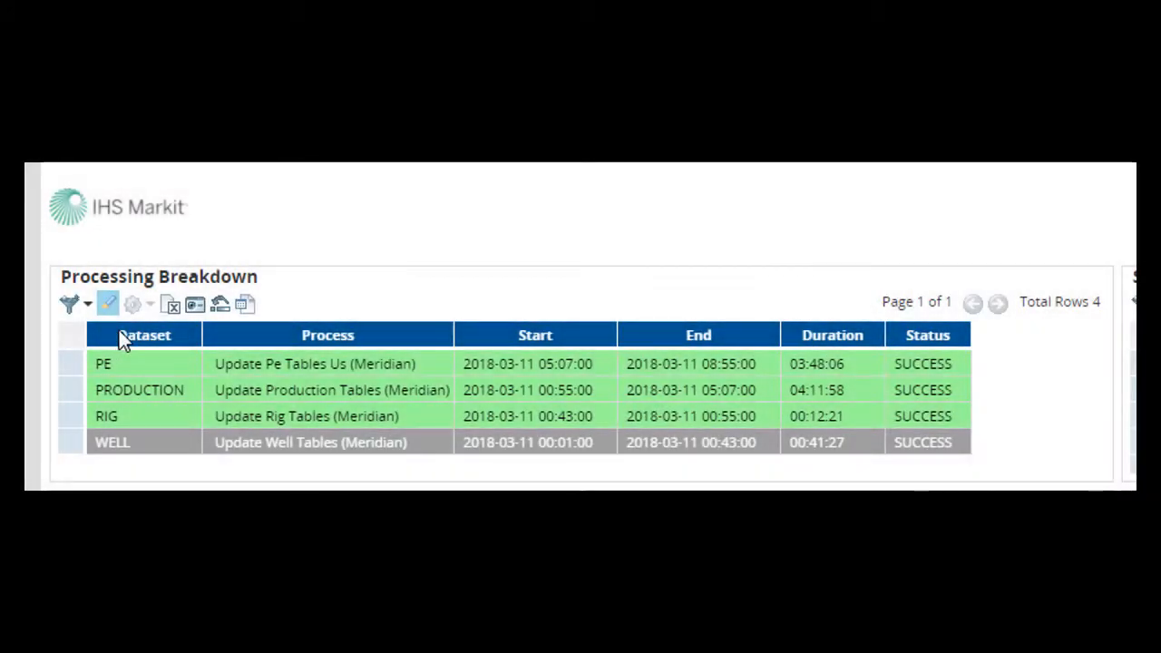
mouse_move(108, 305)
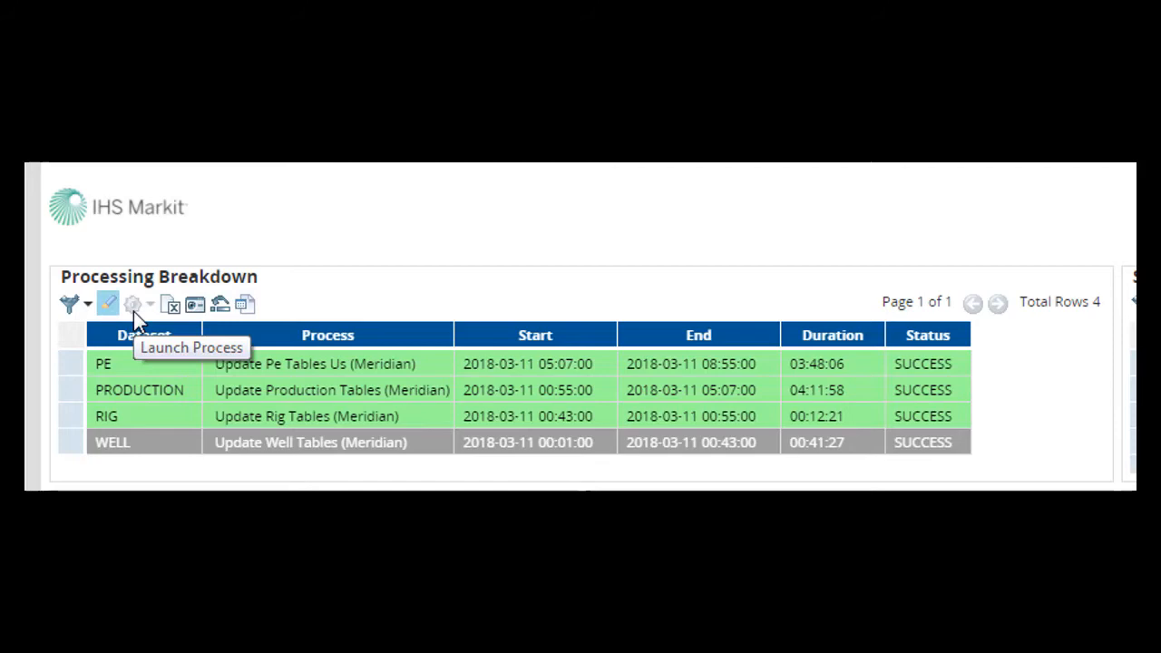
mouse_move(171, 305)
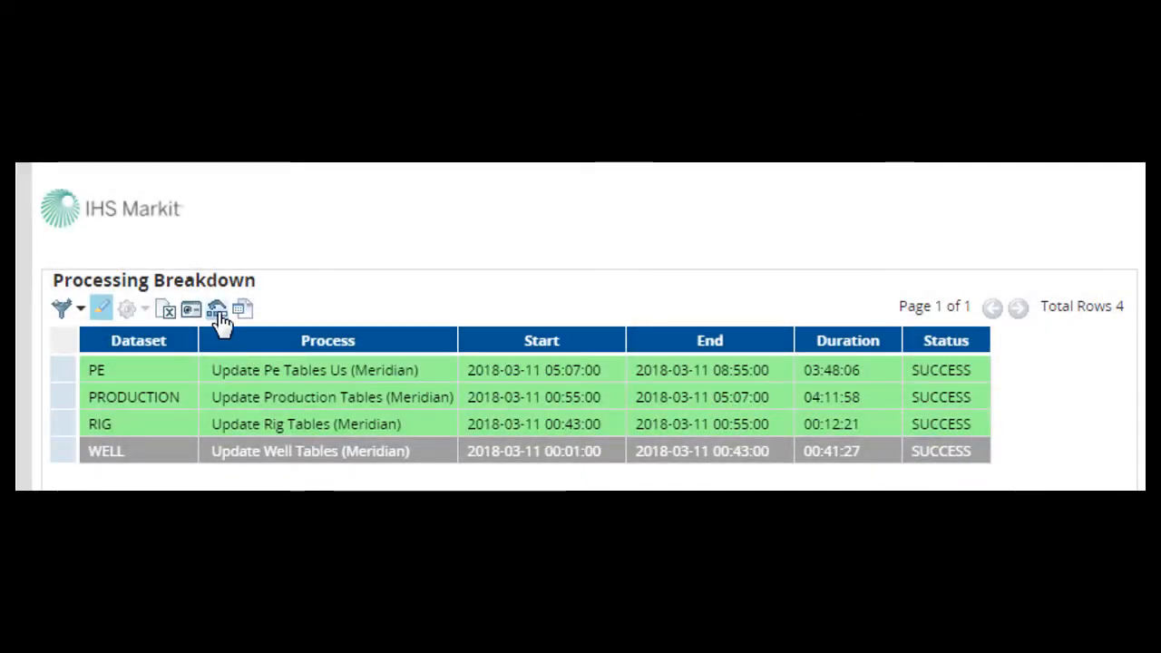
mouse_move(218, 309)
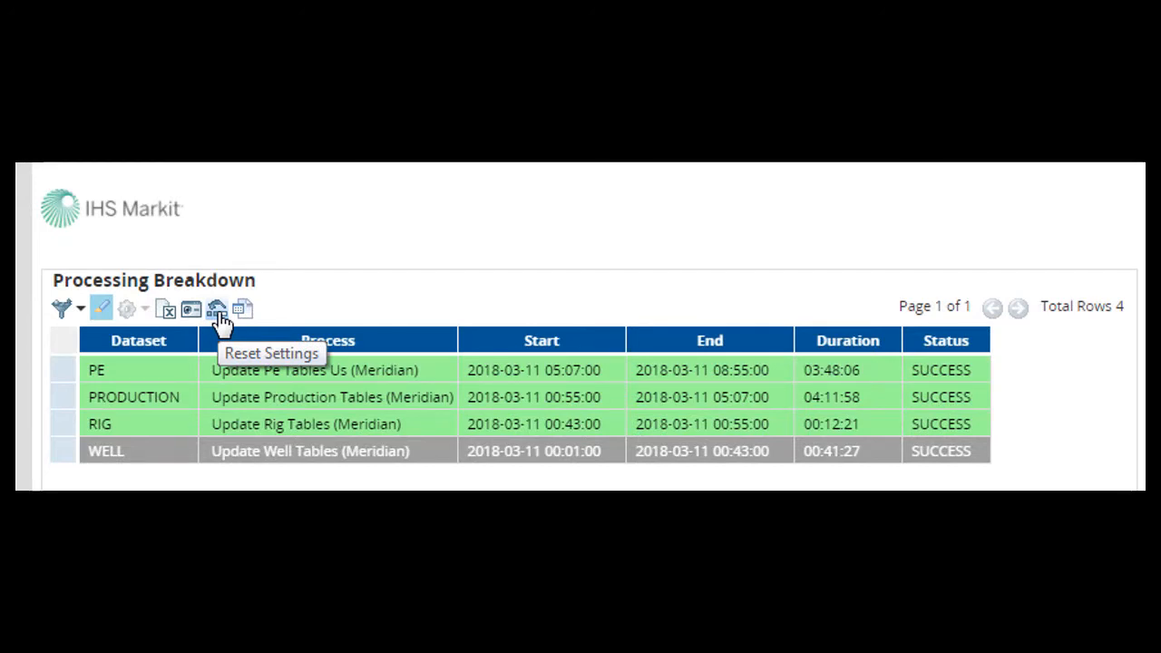
mouse_move(243, 309)
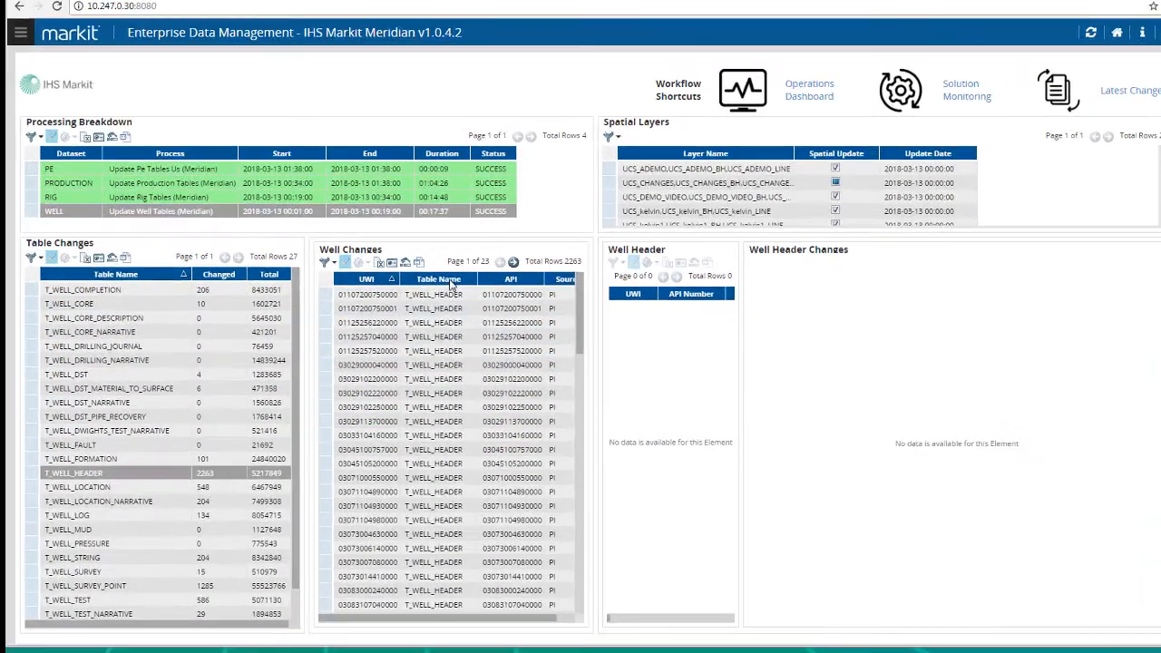
scroll("down", 3)
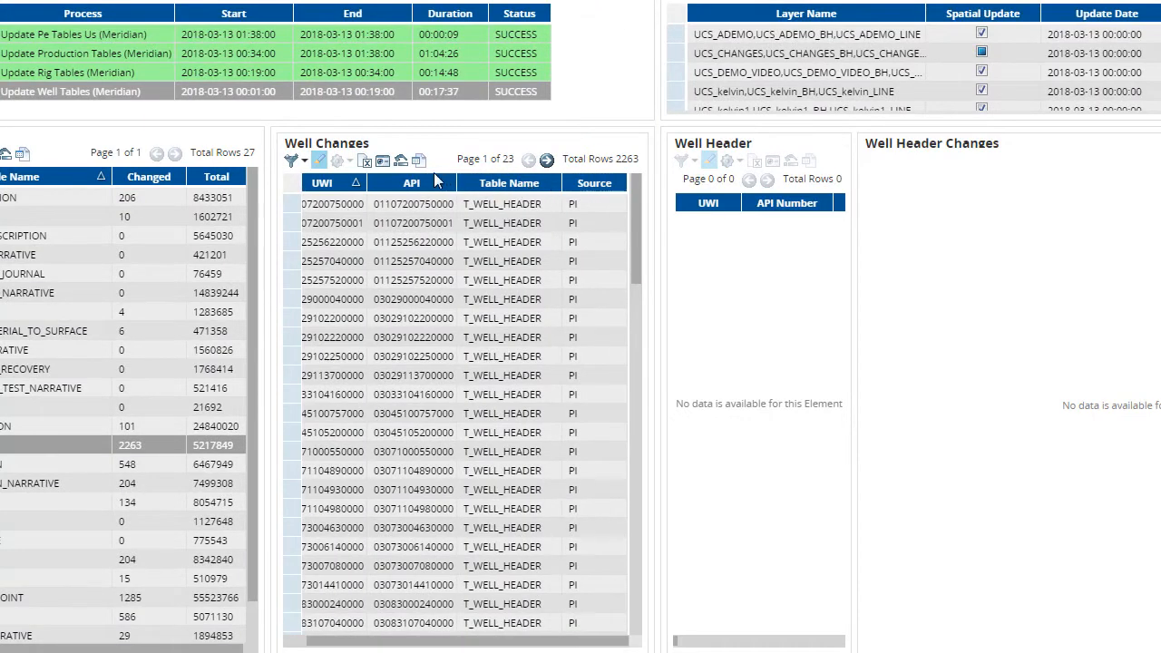
mouse_move(401, 159)
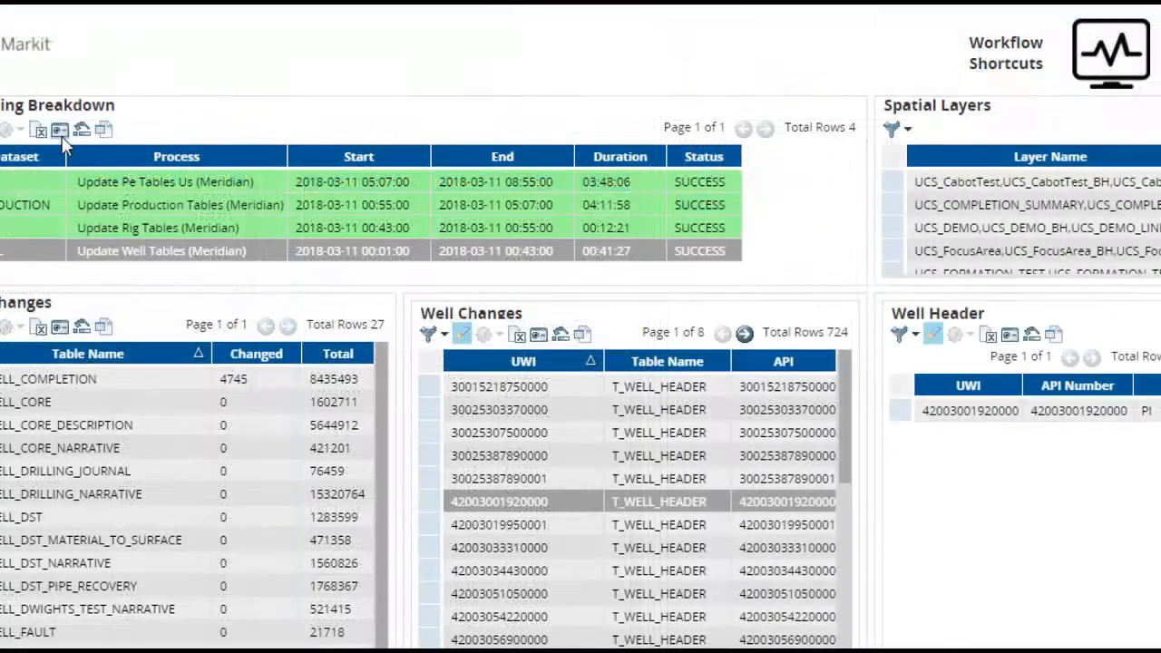
Load the Well Map page showing Bakersfield wells above the Kern County well list
left_click(60, 131)
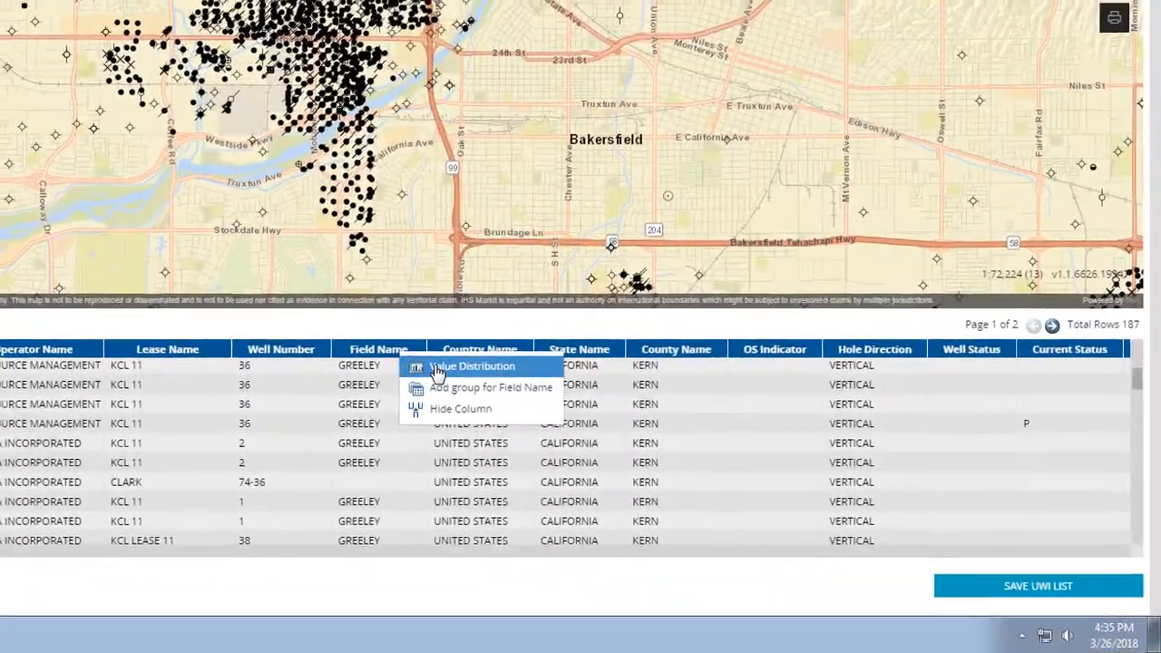
Show the Field Name value distribution of the well list as a pie chart
left_click(471, 367)
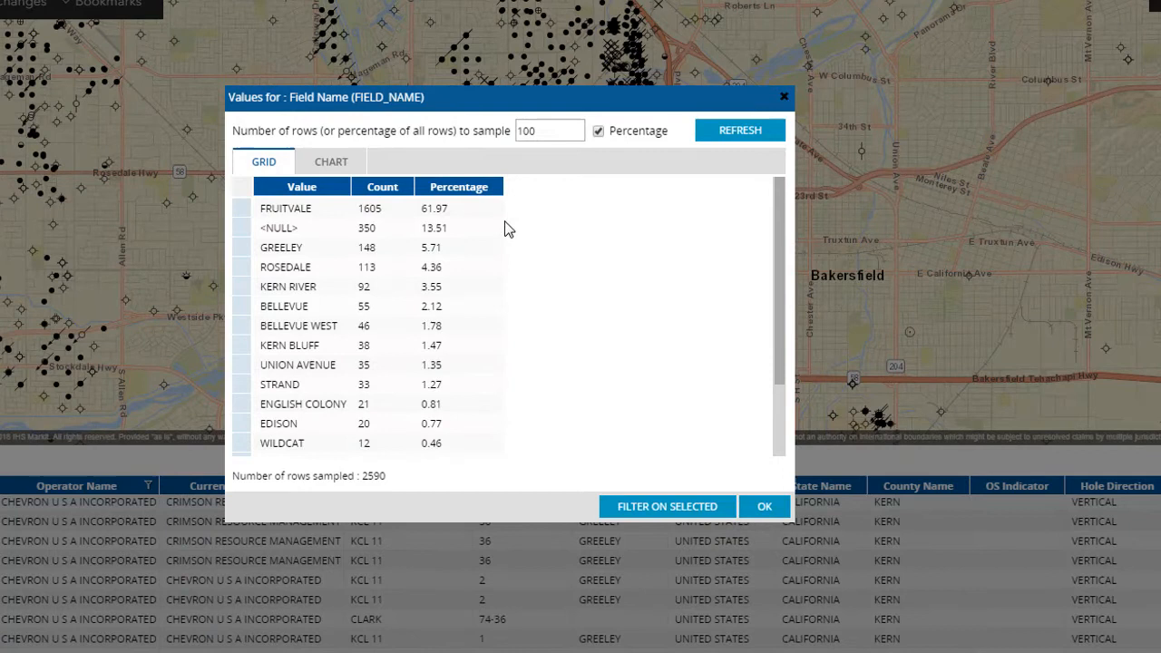
mouse_move(514, 227)
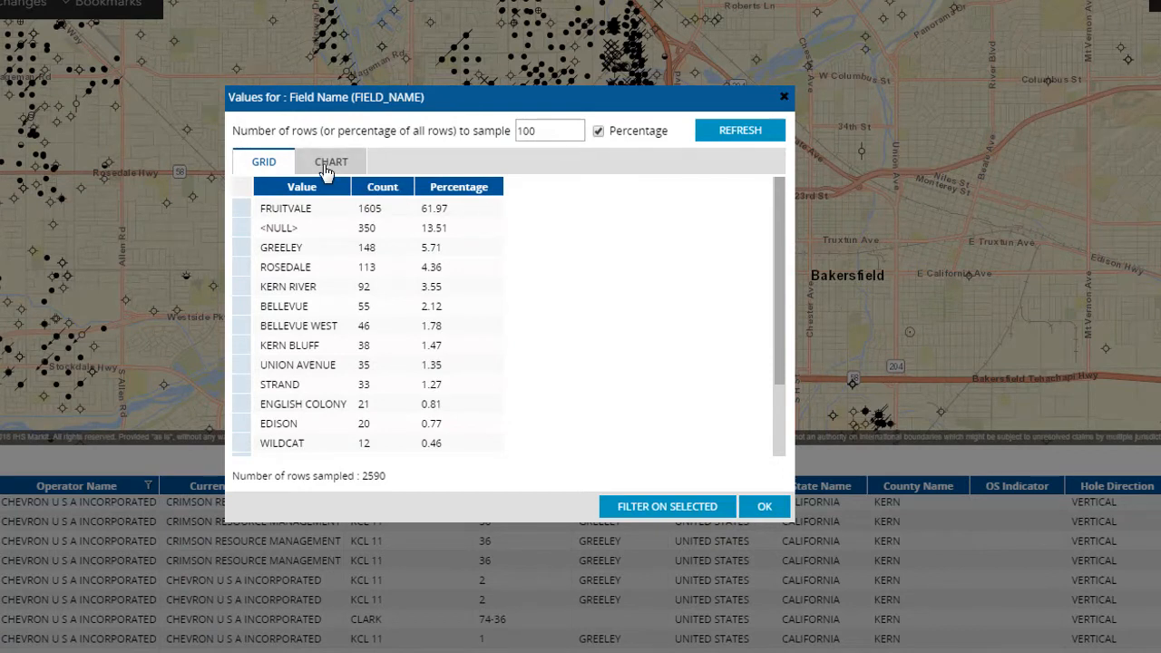
left_click(330, 161)
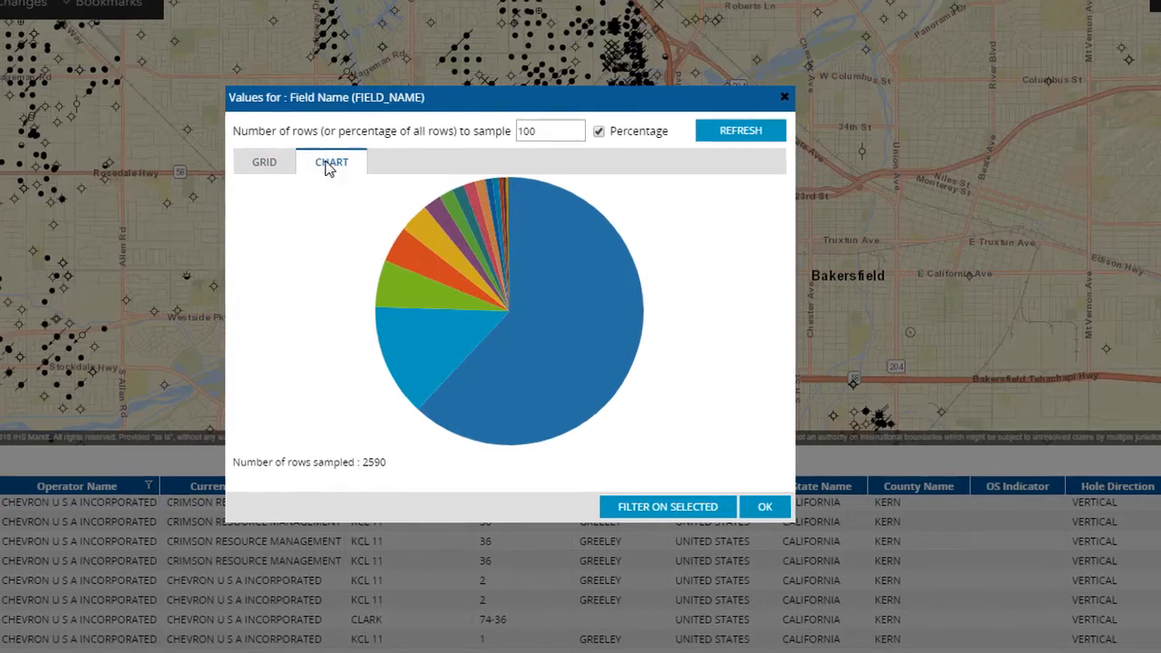